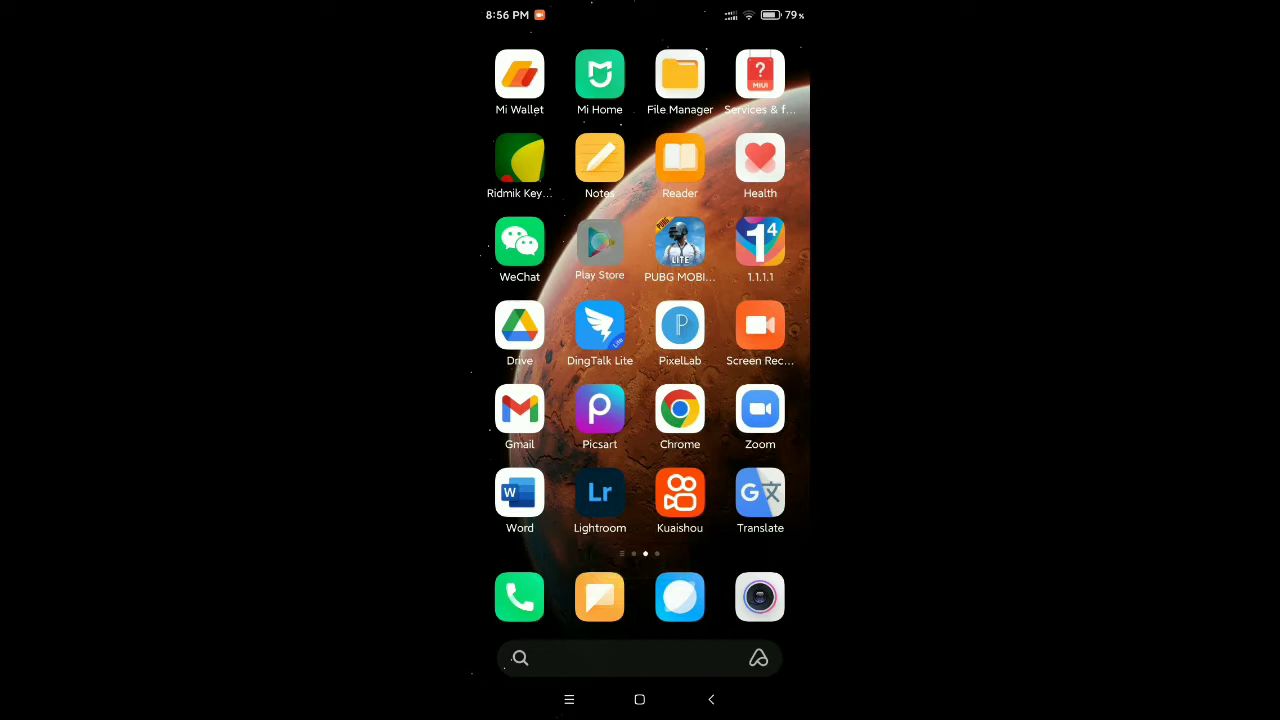
Step: Search the Play Store for 'gma' and pick the Gmail suggestion to check for updates
click(640, 658)
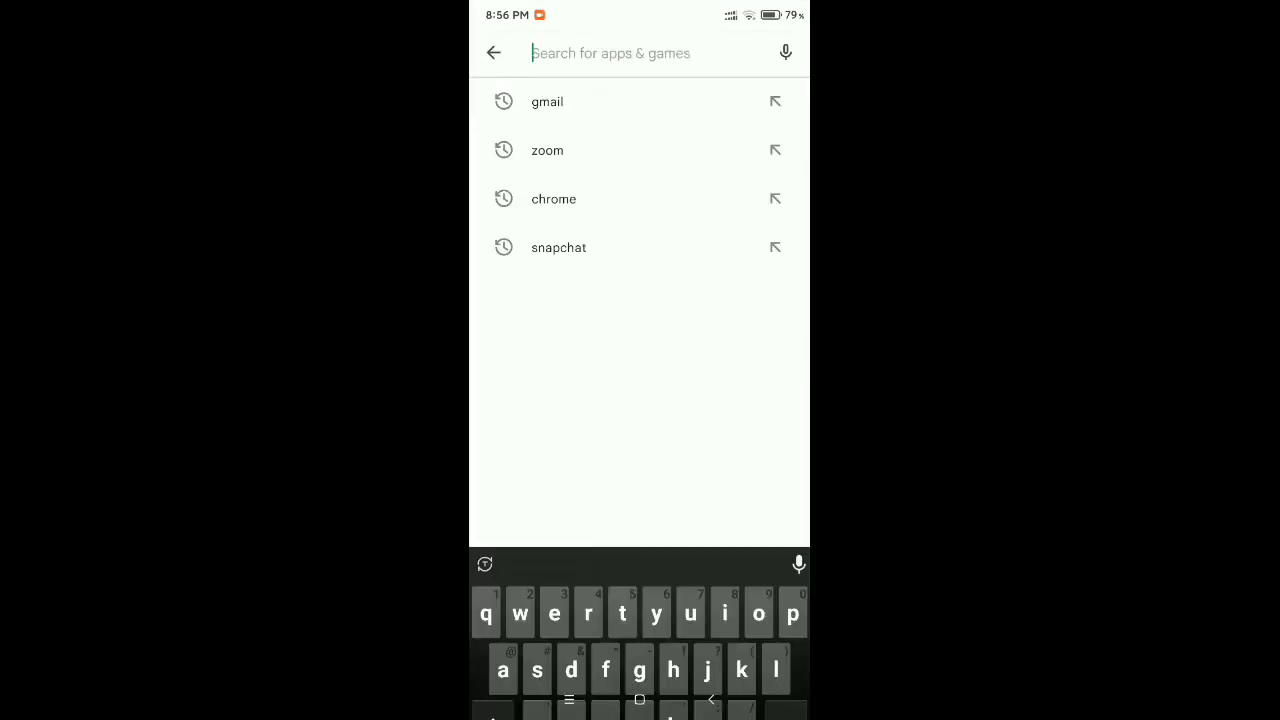
text(gma)
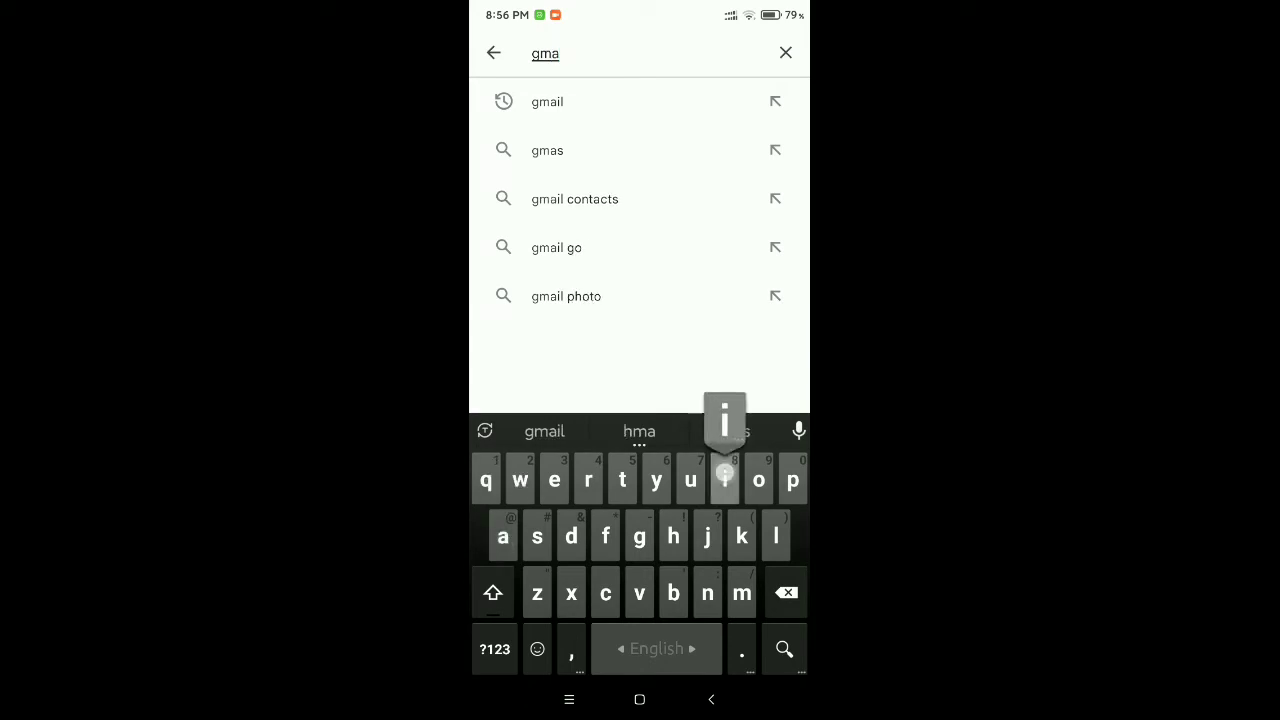
click(546, 100)
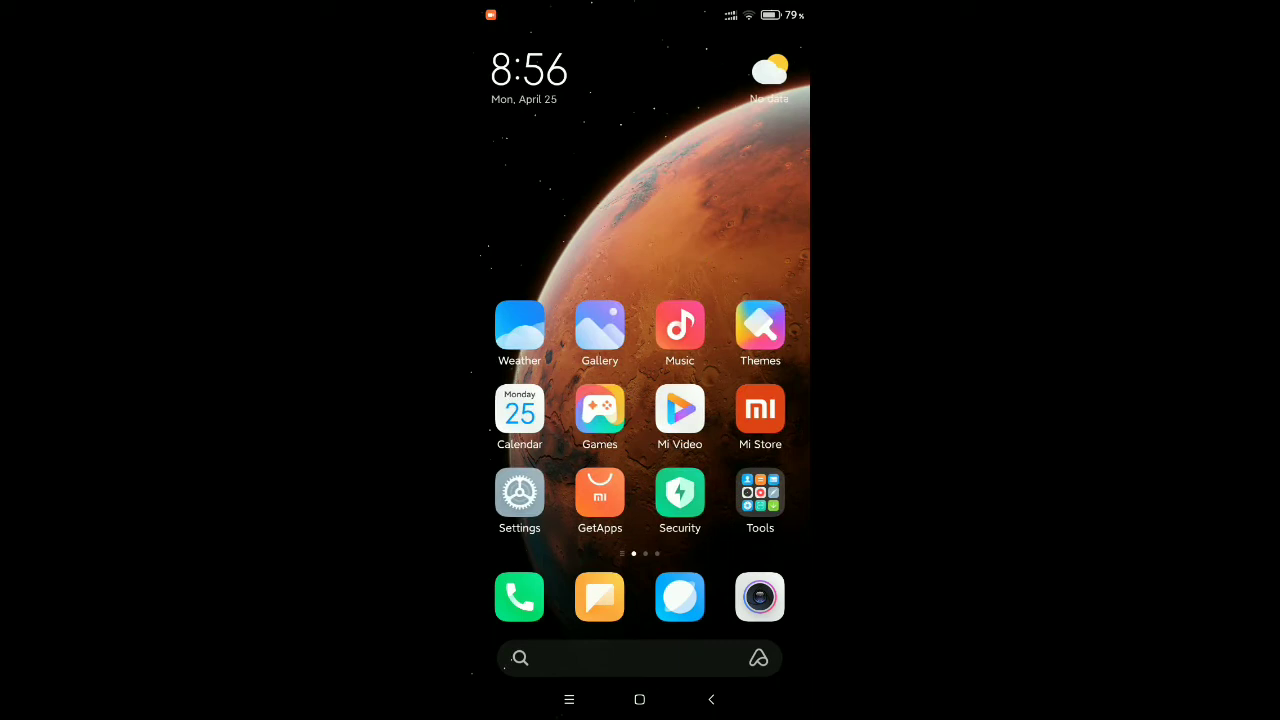
Step: Go to the Apps section of MIUI Settings
click(520, 494)
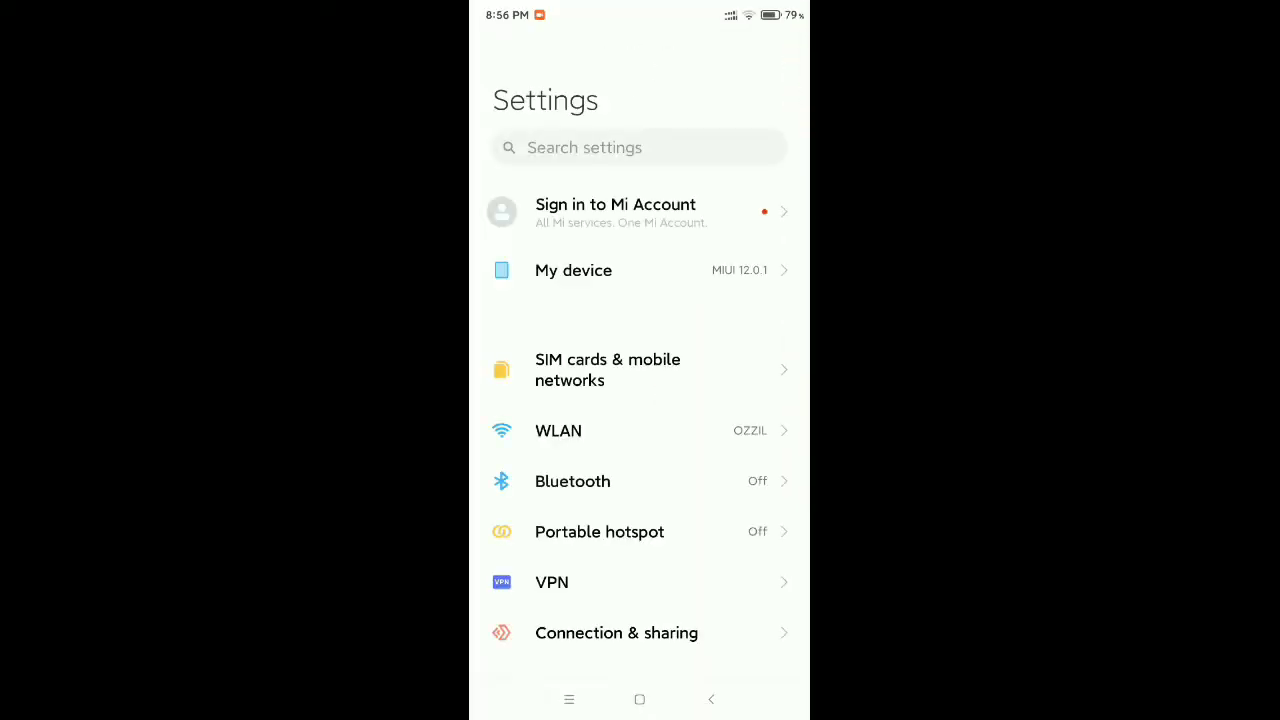
scroll(down, 3)
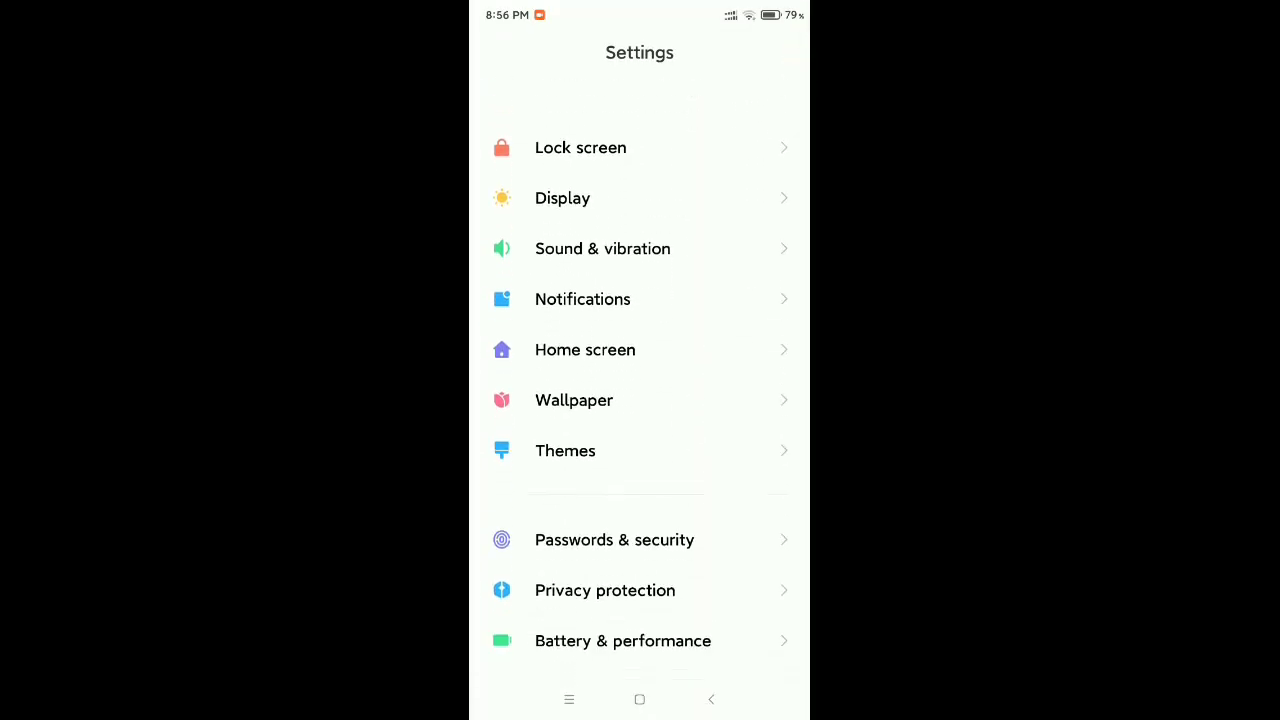
scroll(down, 3)
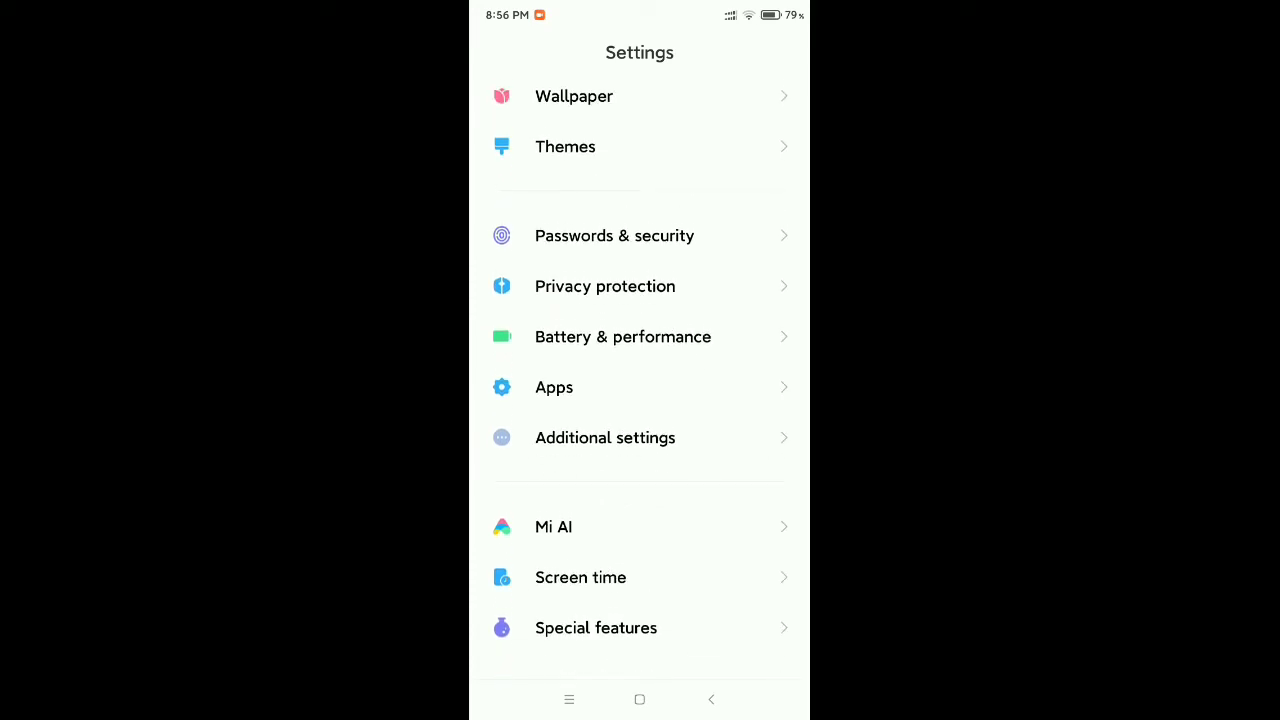
click(554, 388)
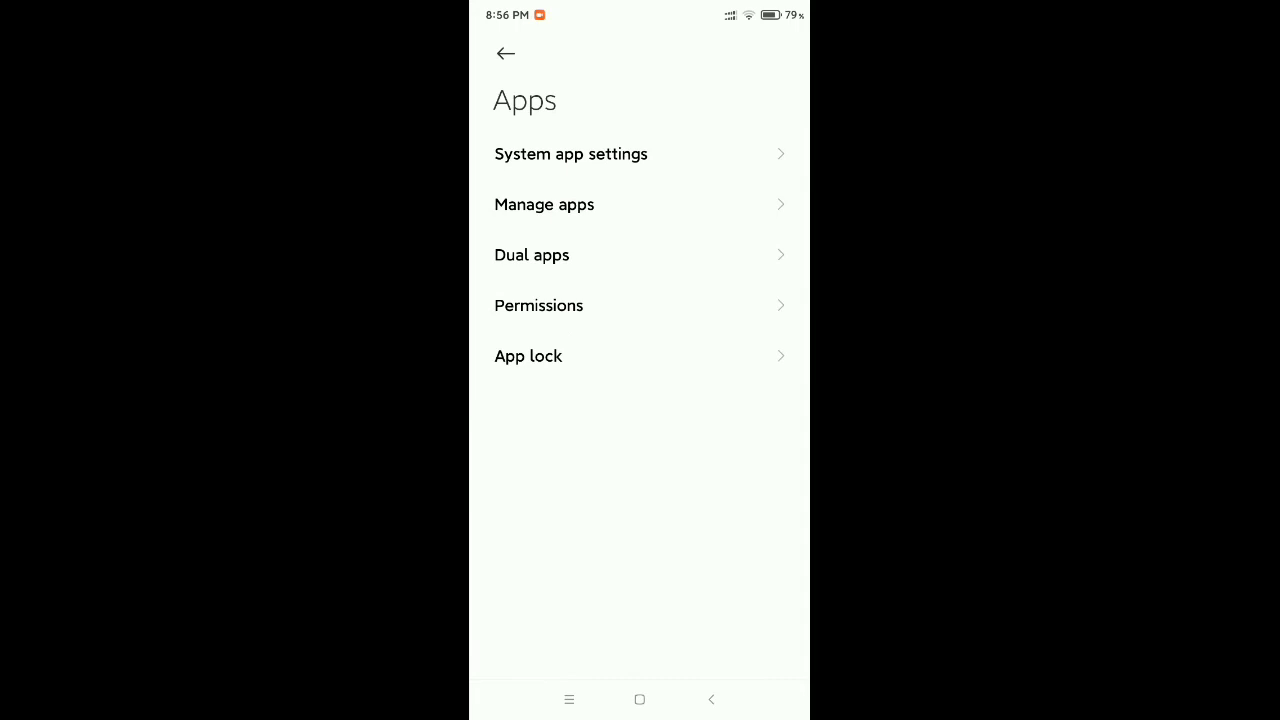
Step: Find Gmail by searching 'gma' in Manage apps and reach its app info page
click(544, 204)
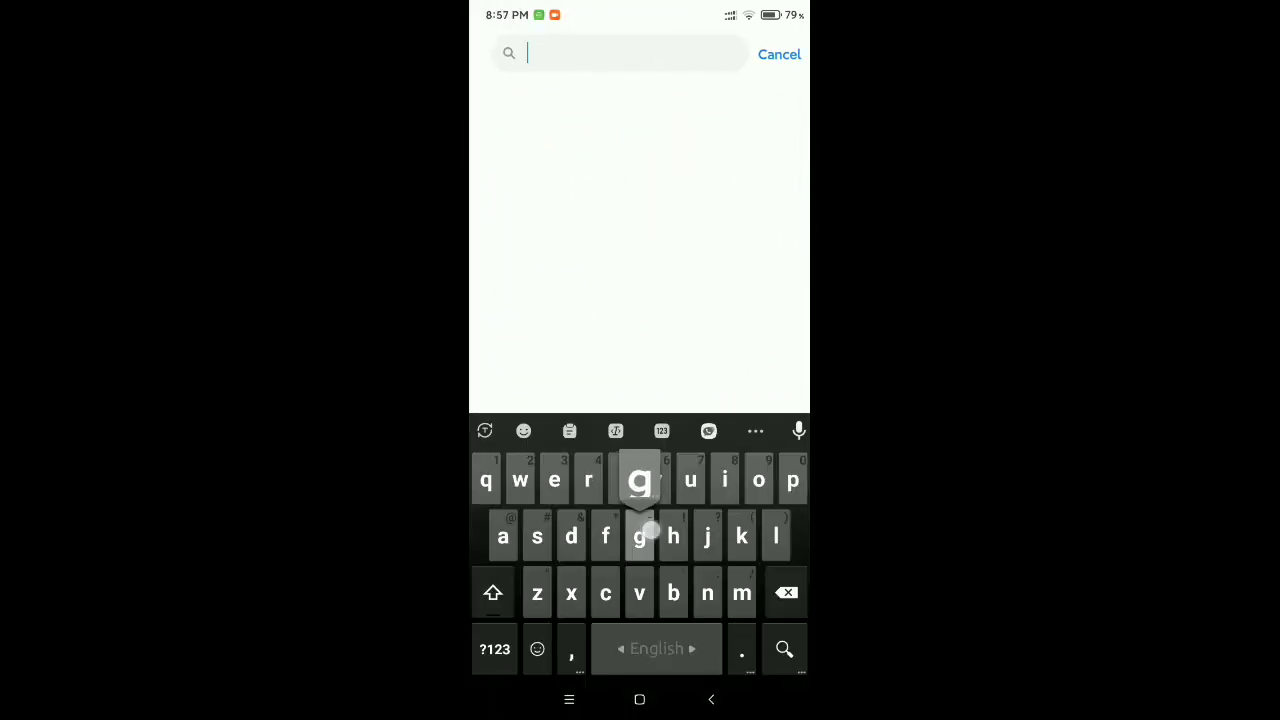
text(gma)
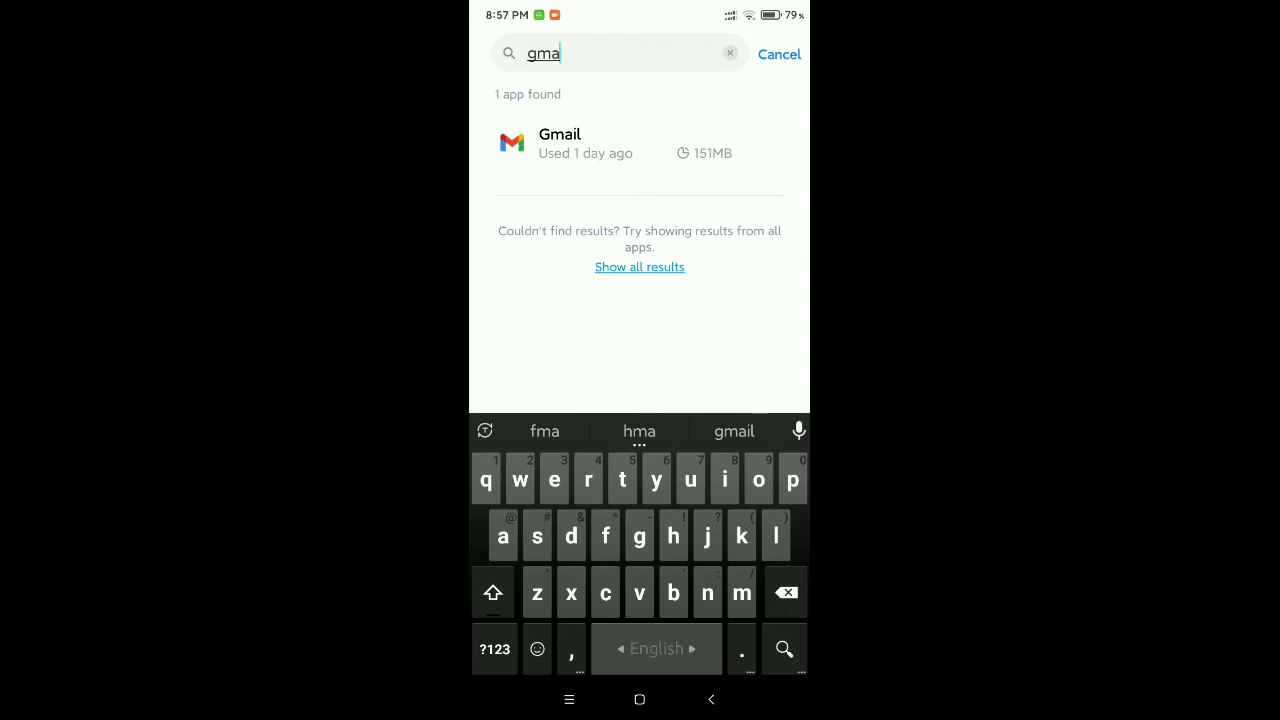
click(560, 144)
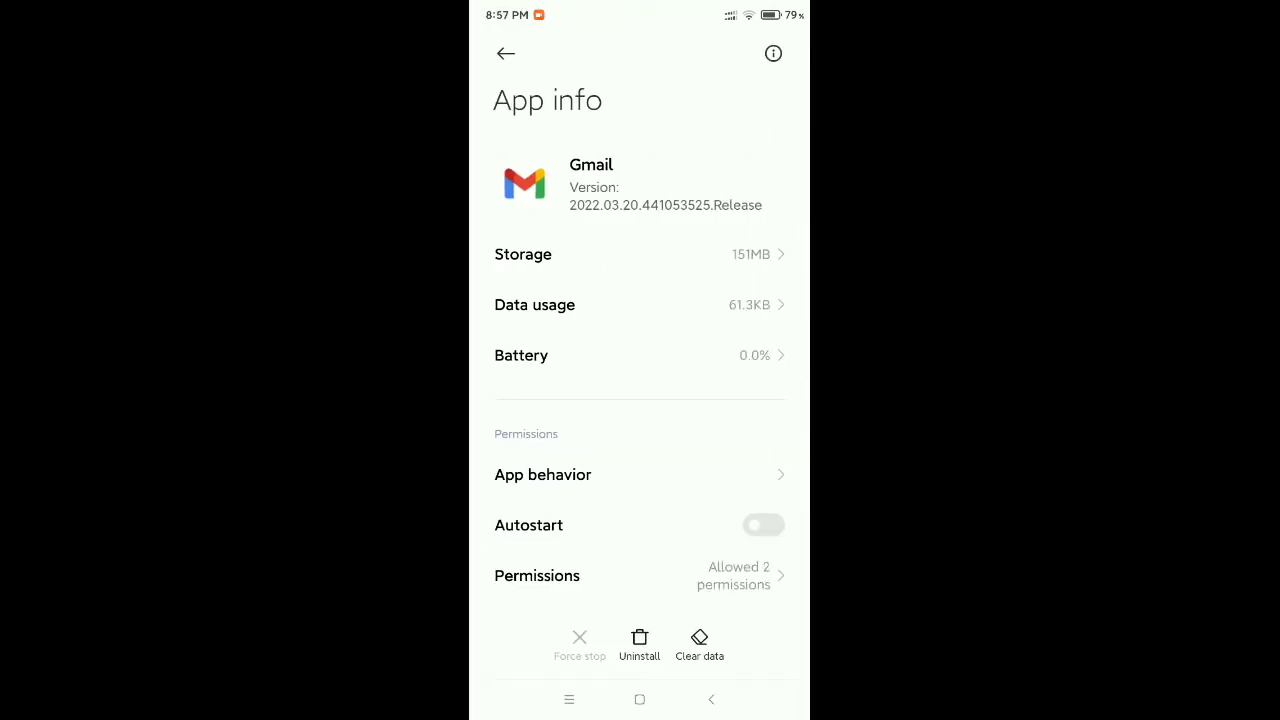
Step: Clear Gmail's cached files via Clear data > Clear cache, then return to the home screen's app page
click(700, 644)
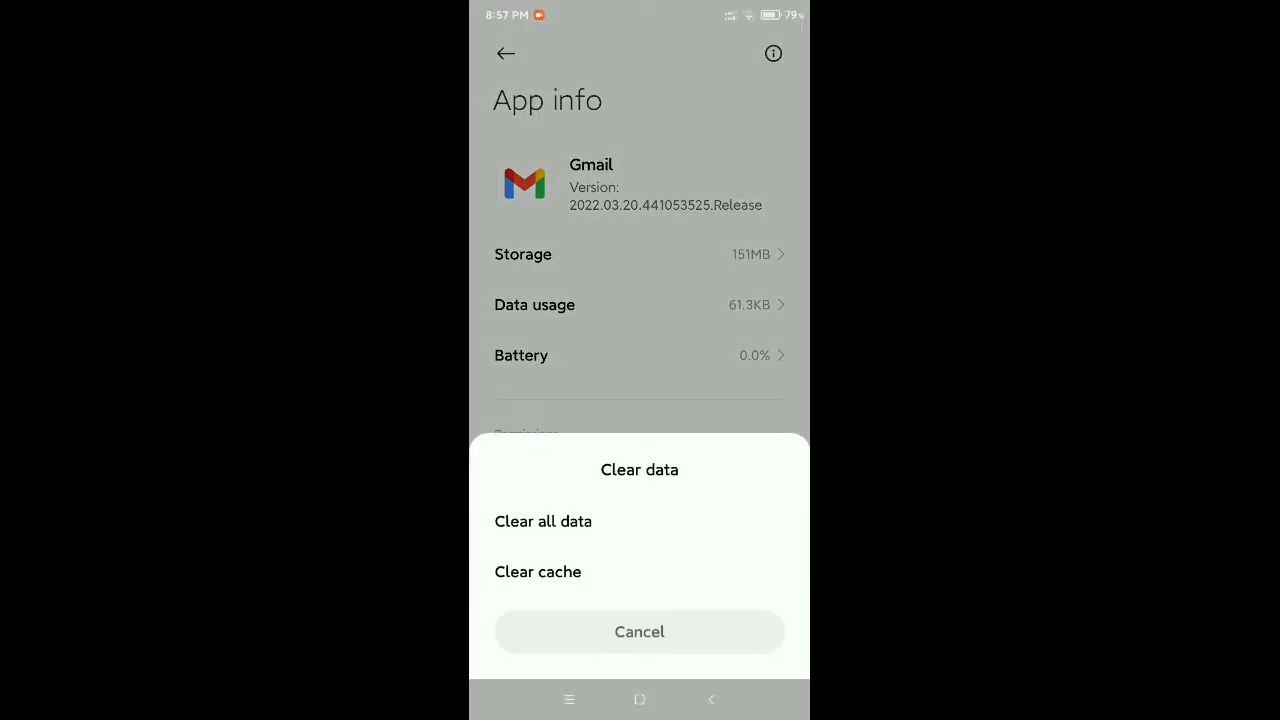
click(536, 572)
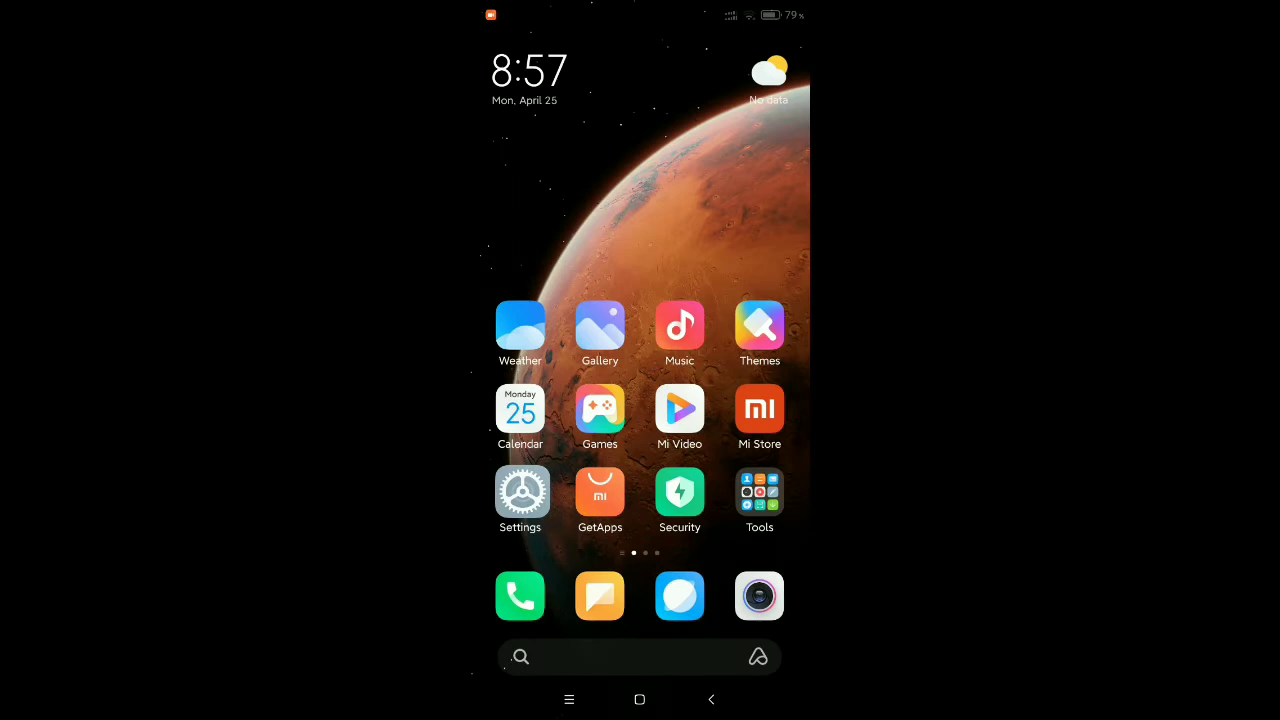
scroll(left, 3)
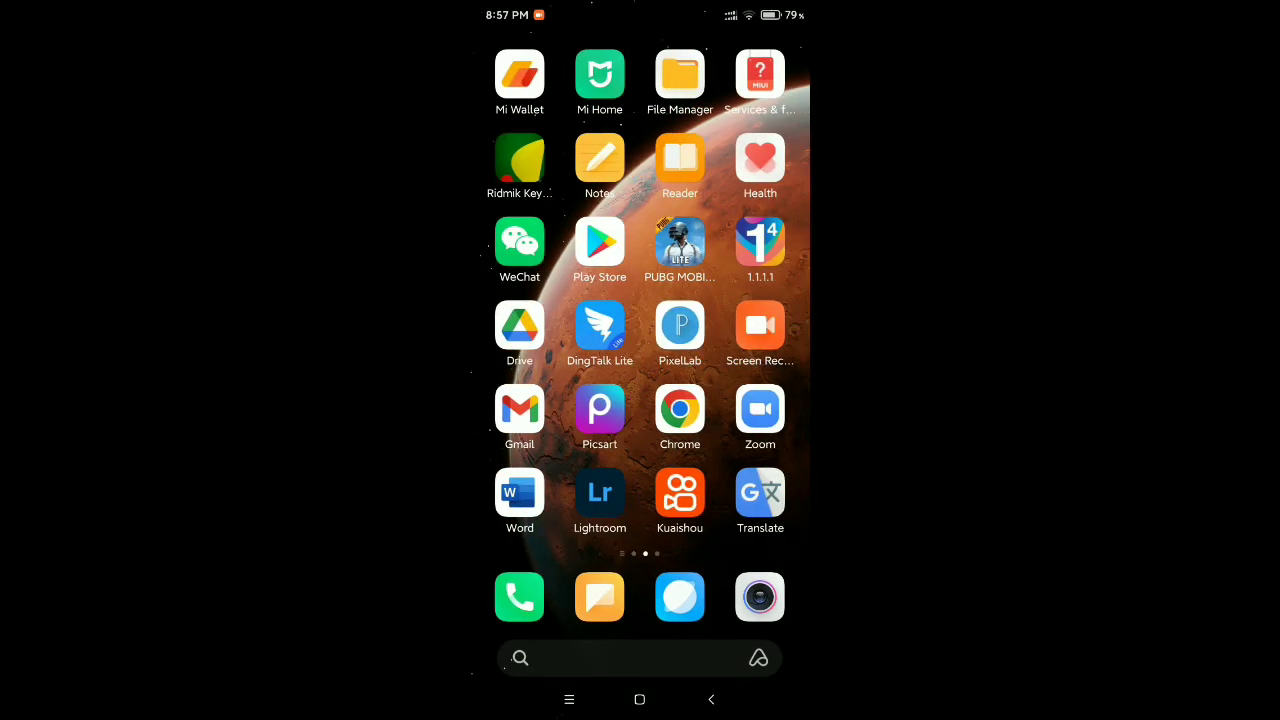